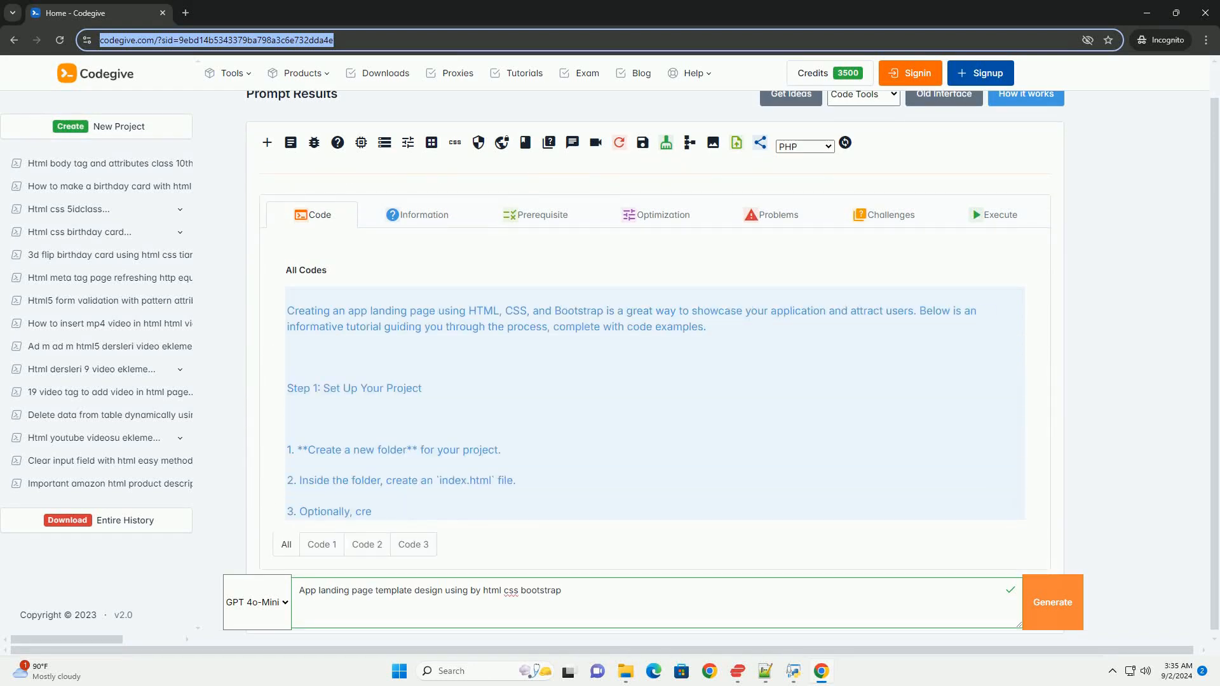
scroll("down", 3)
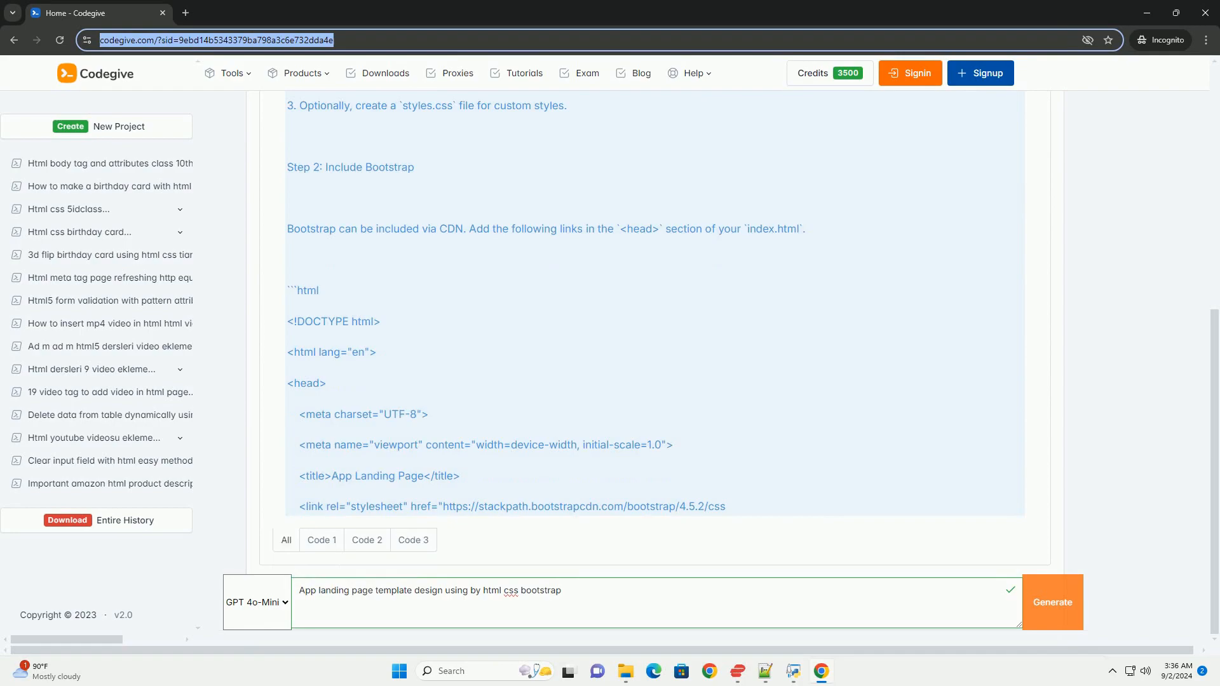
scroll("down", 3)
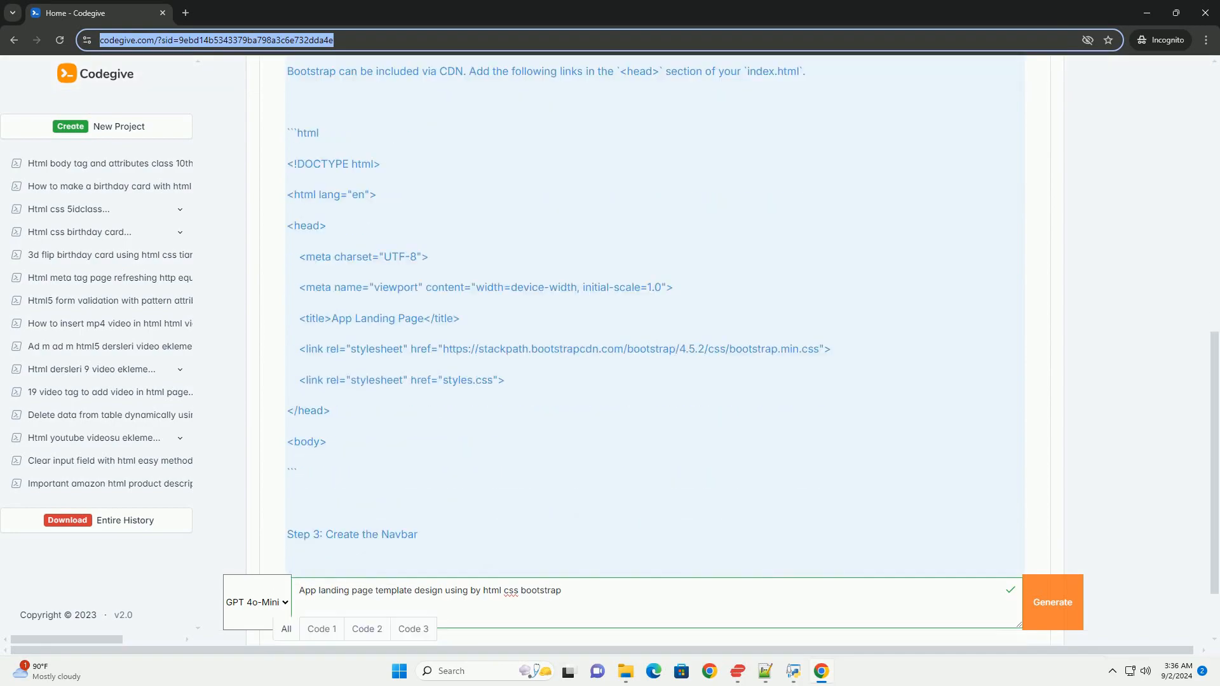
scroll("down", 3)
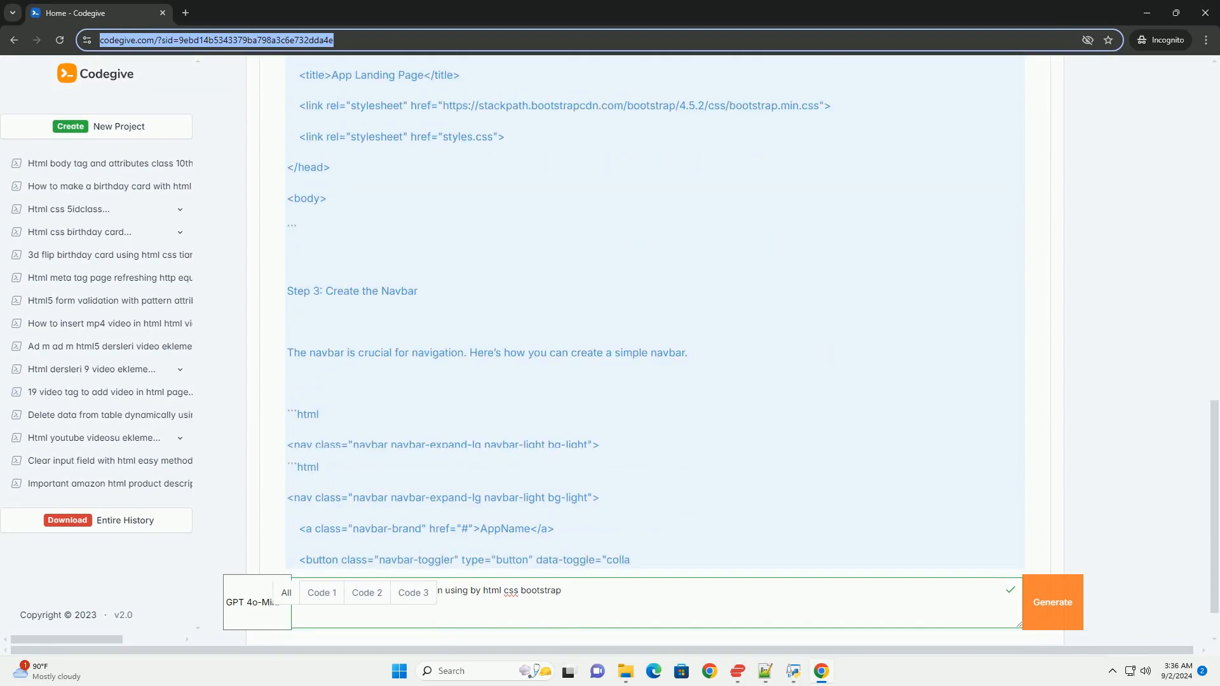
scroll("down", 3)
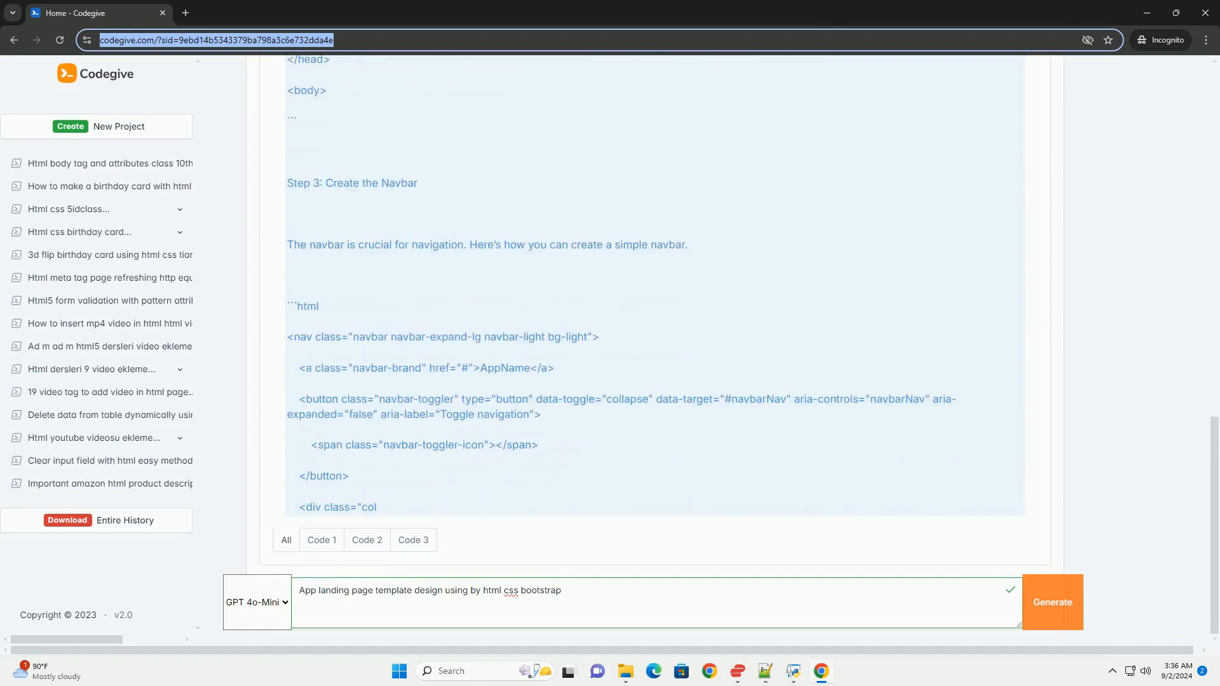
scroll("down", 3)
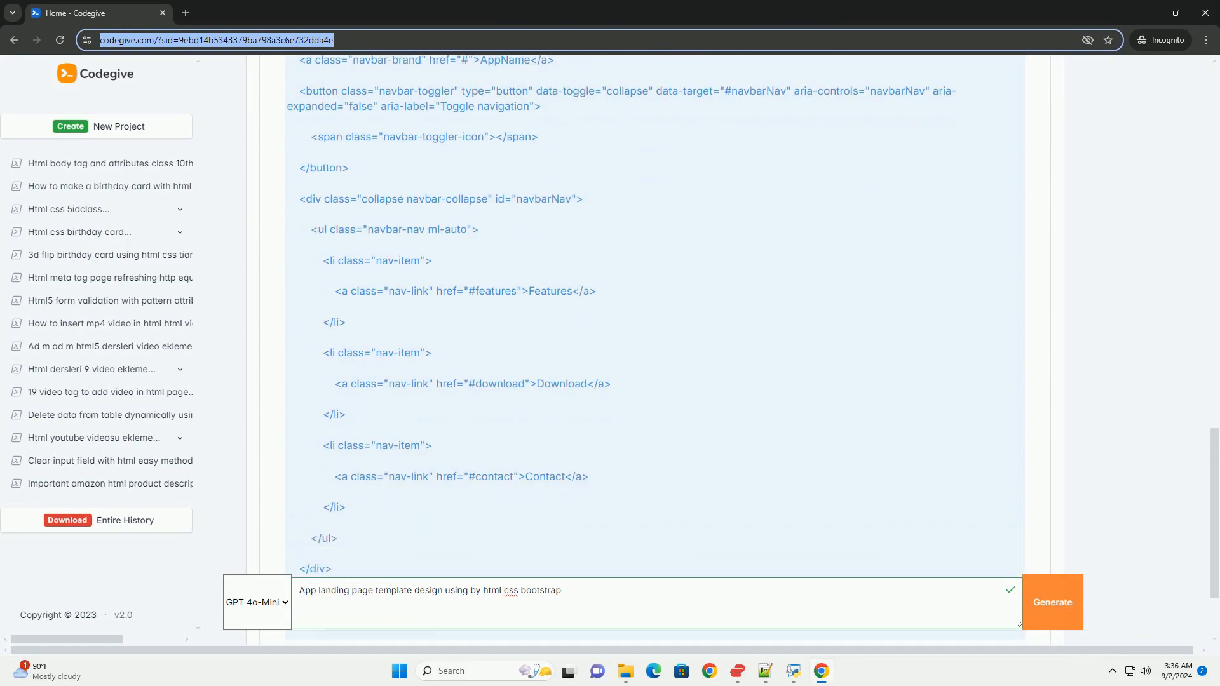
scroll("down", 3)
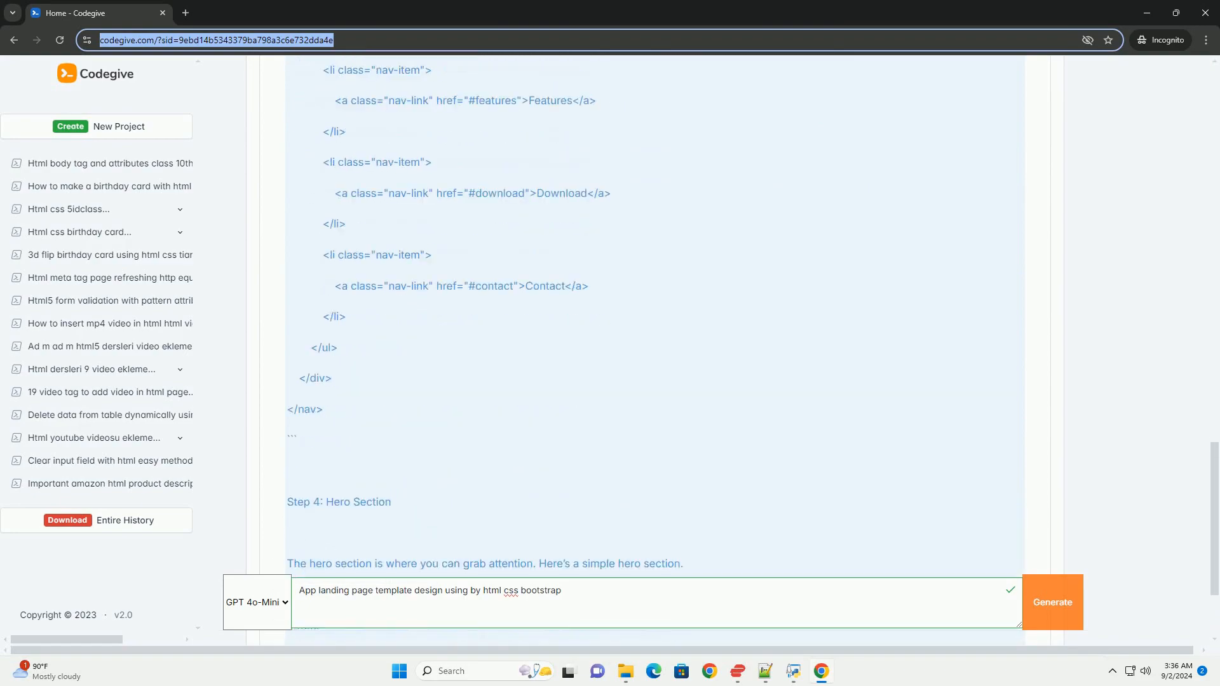
scroll("down", 3)
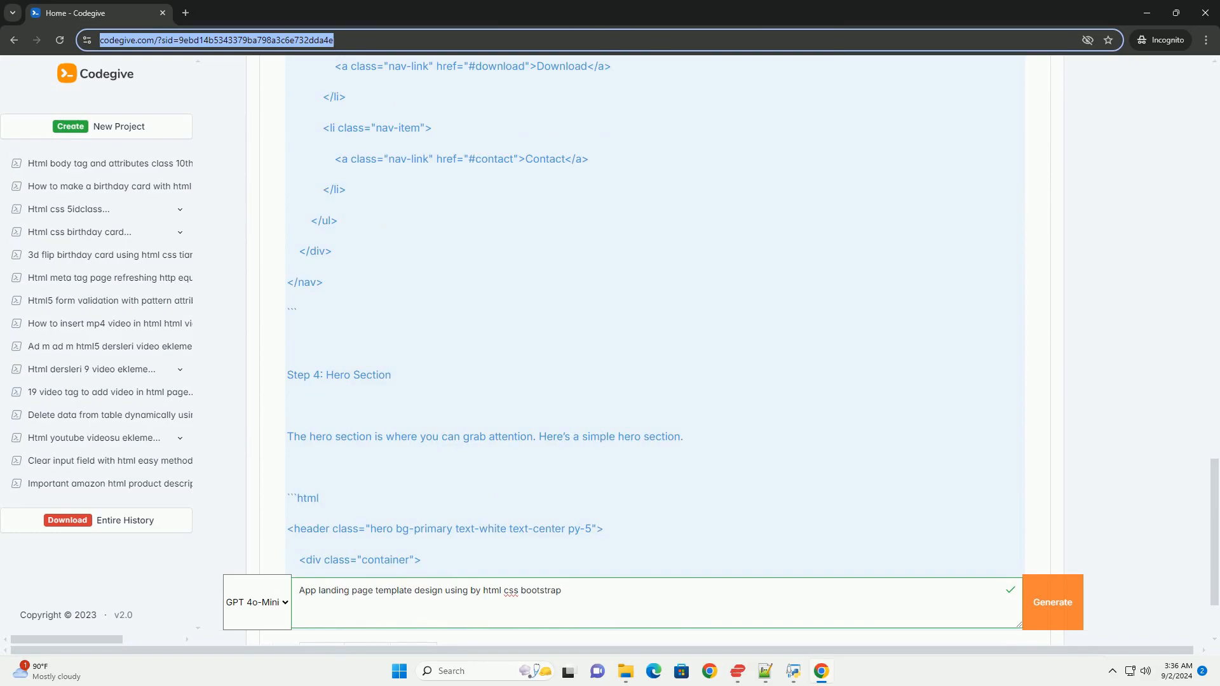
scroll("down", 3)
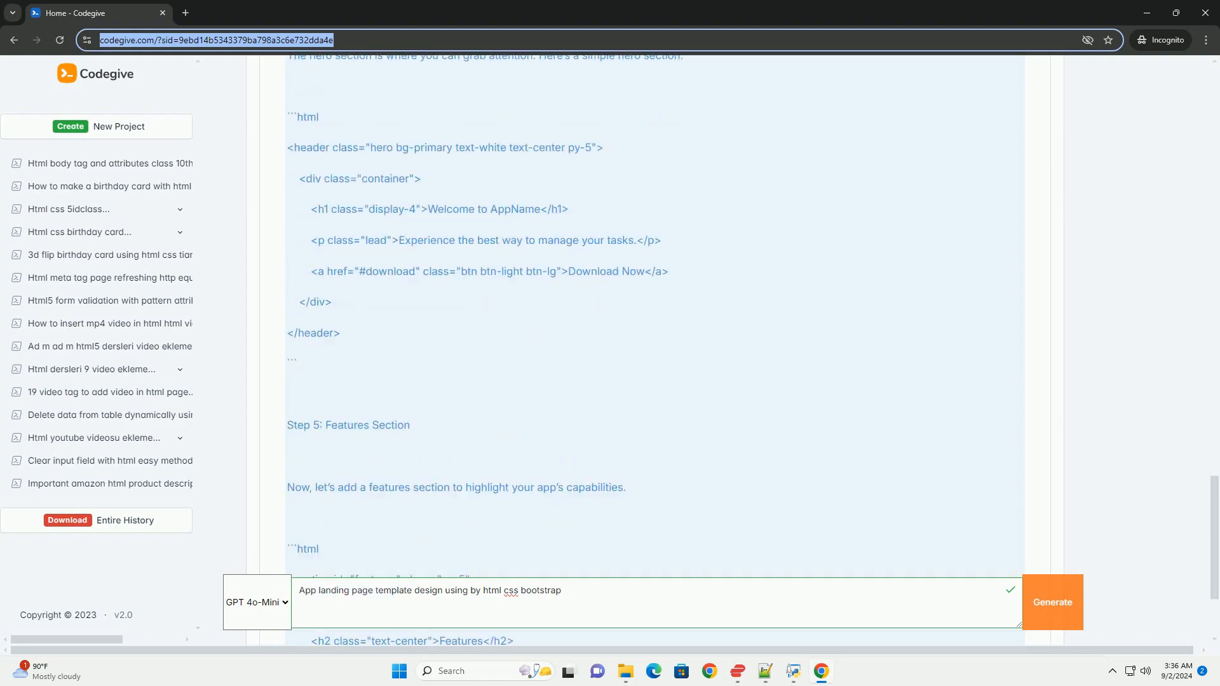
scroll("down", 3)
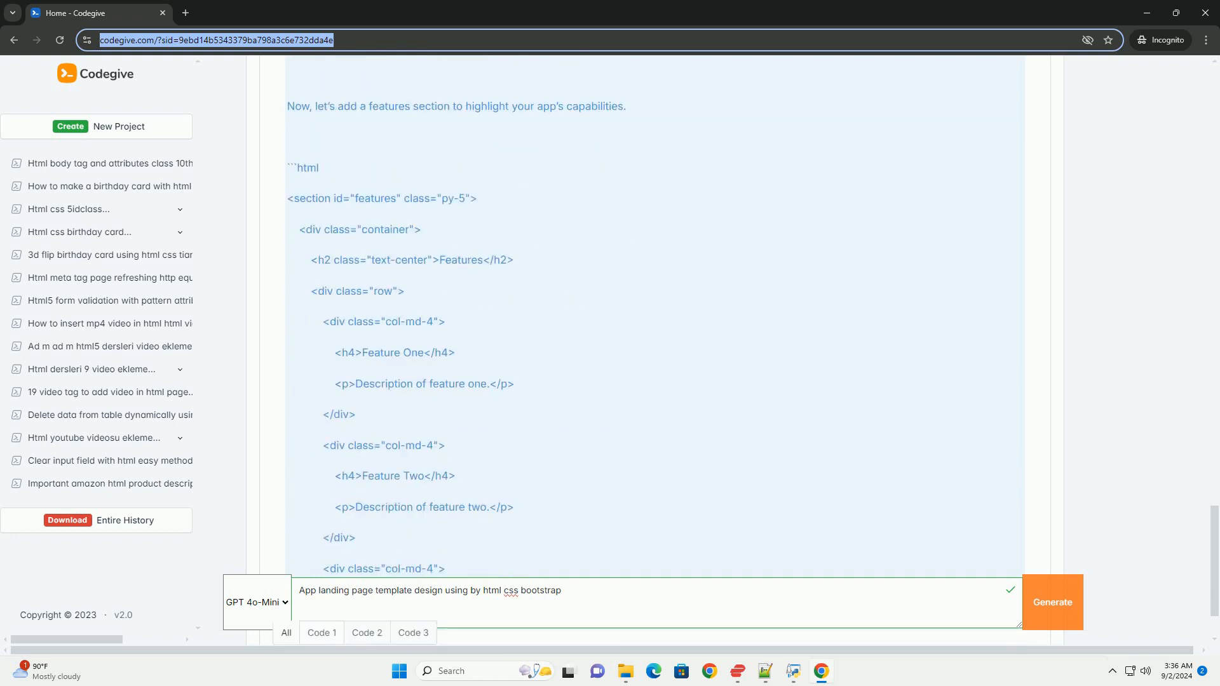
scroll("down", 3)
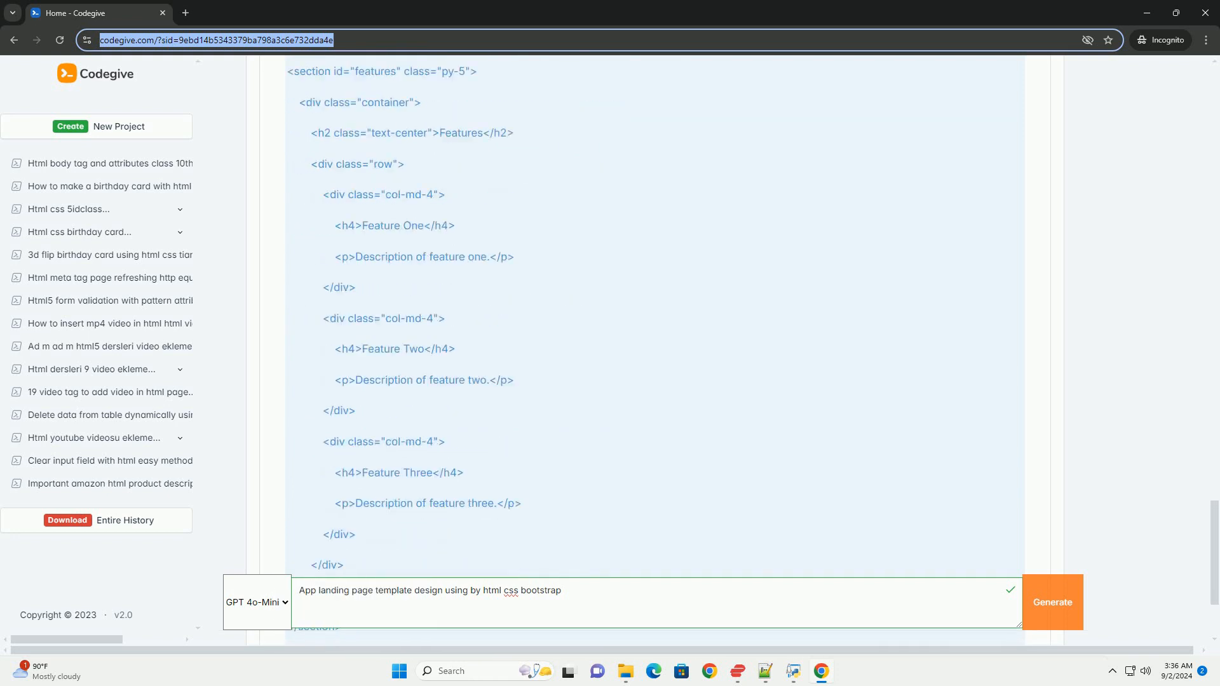
scroll("down", 3)
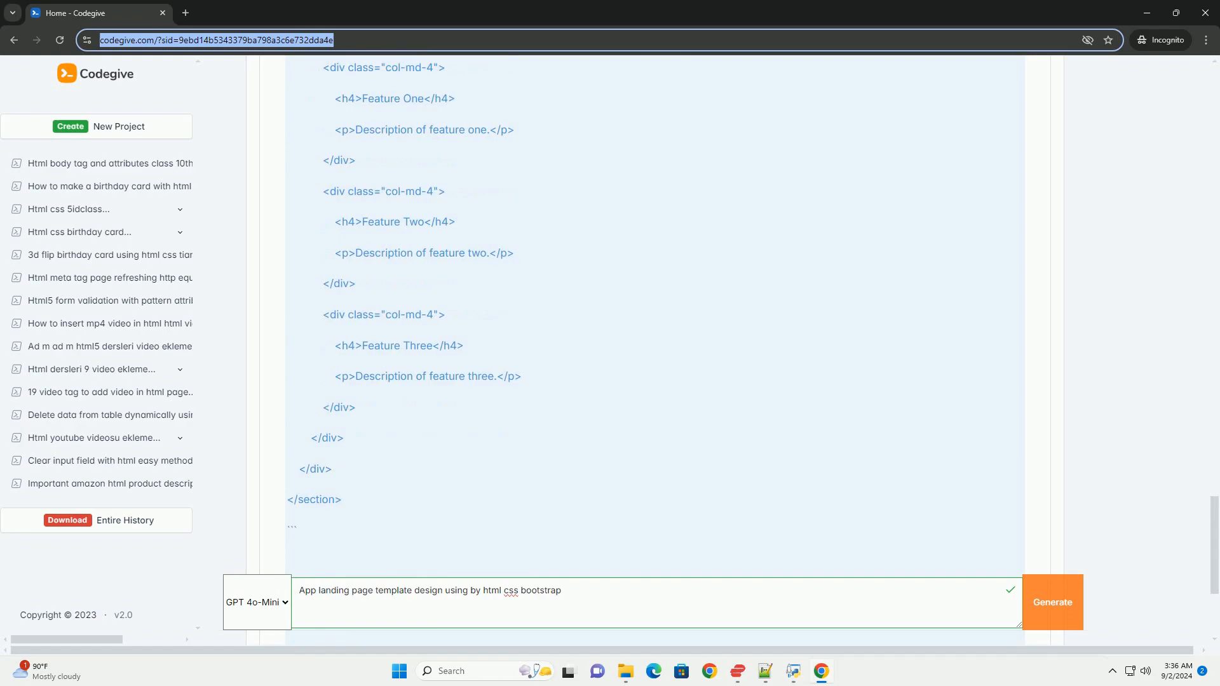
scroll("down", 3)
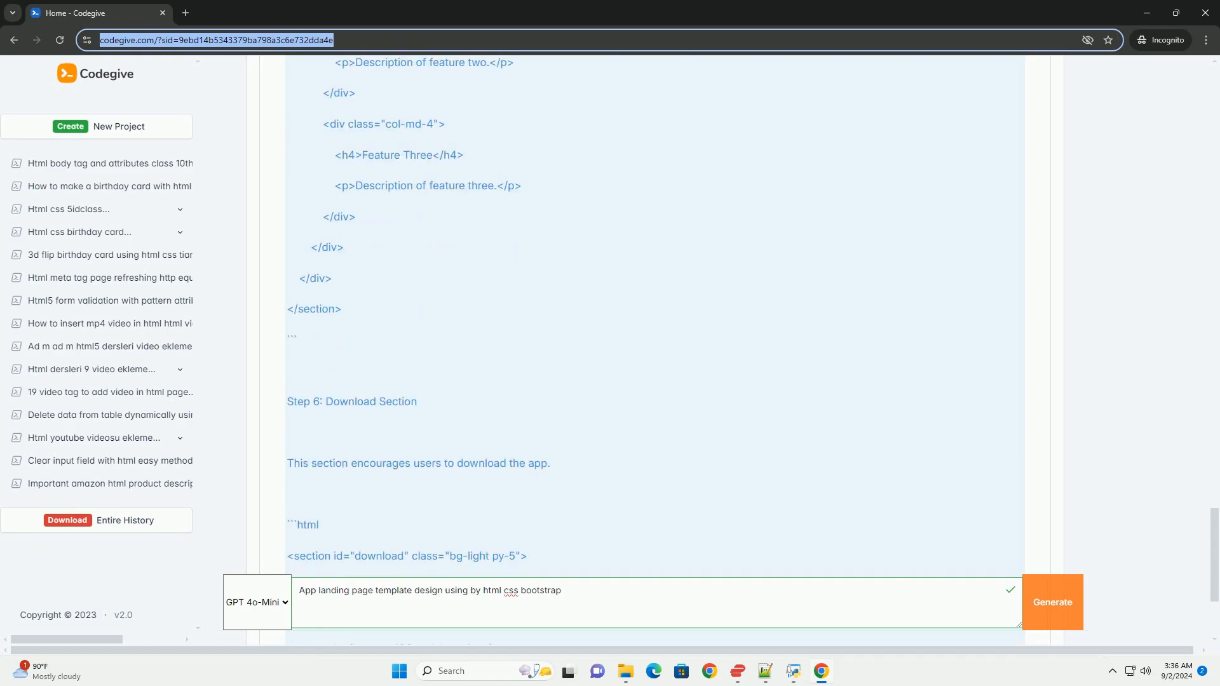
scroll("down", 3)
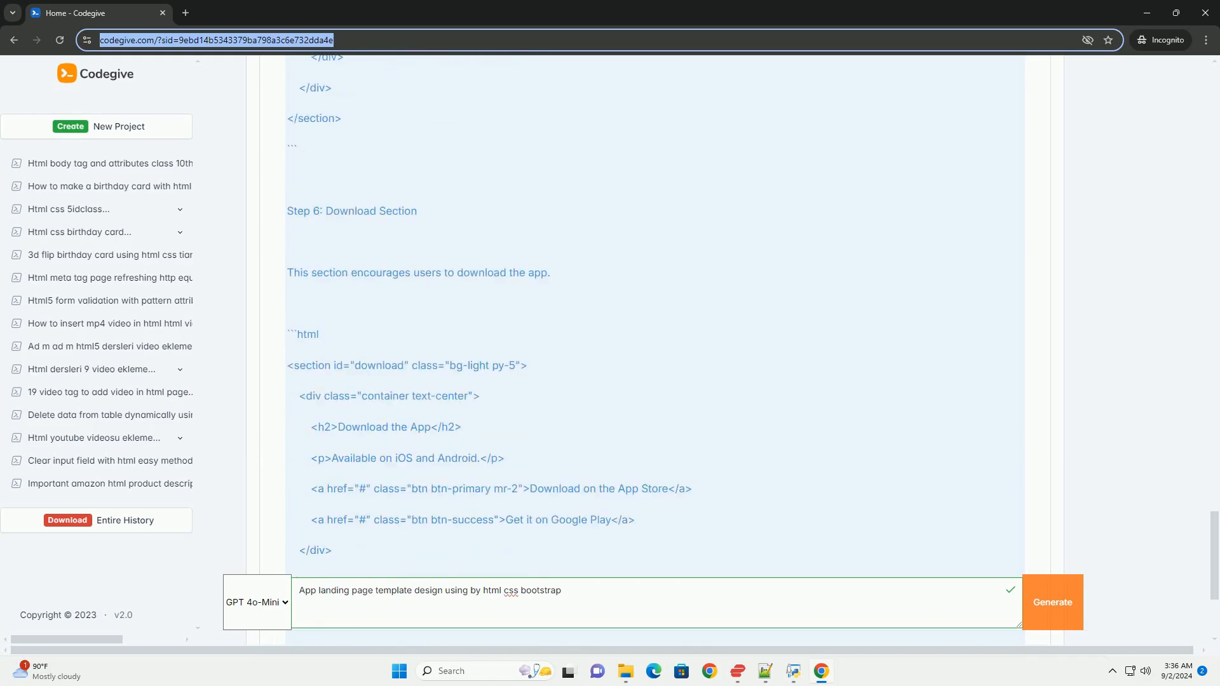
scroll("down", 3)
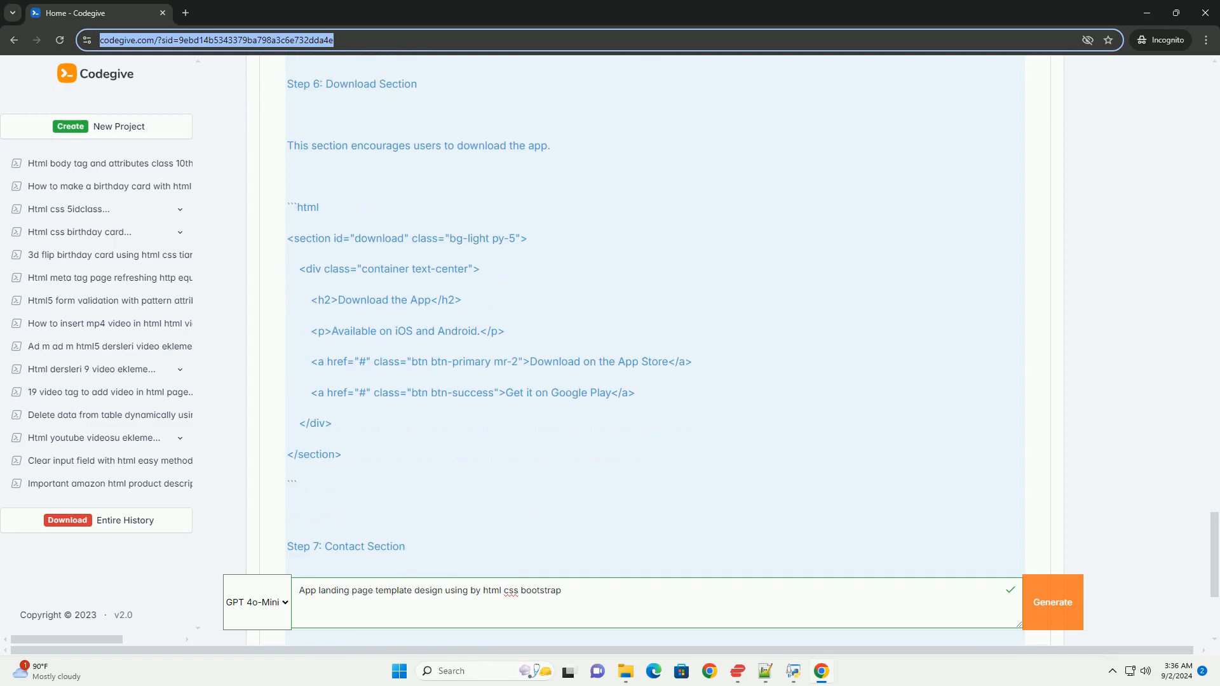
scroll("down", 3)
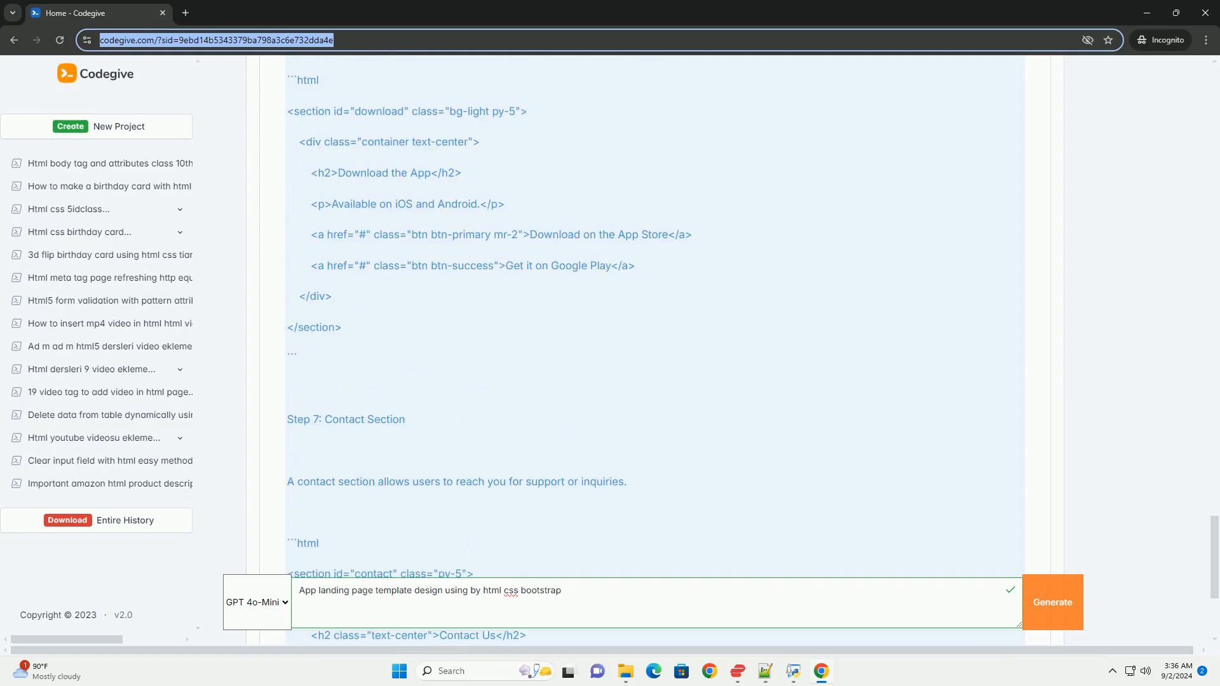
scroll("down", 3)
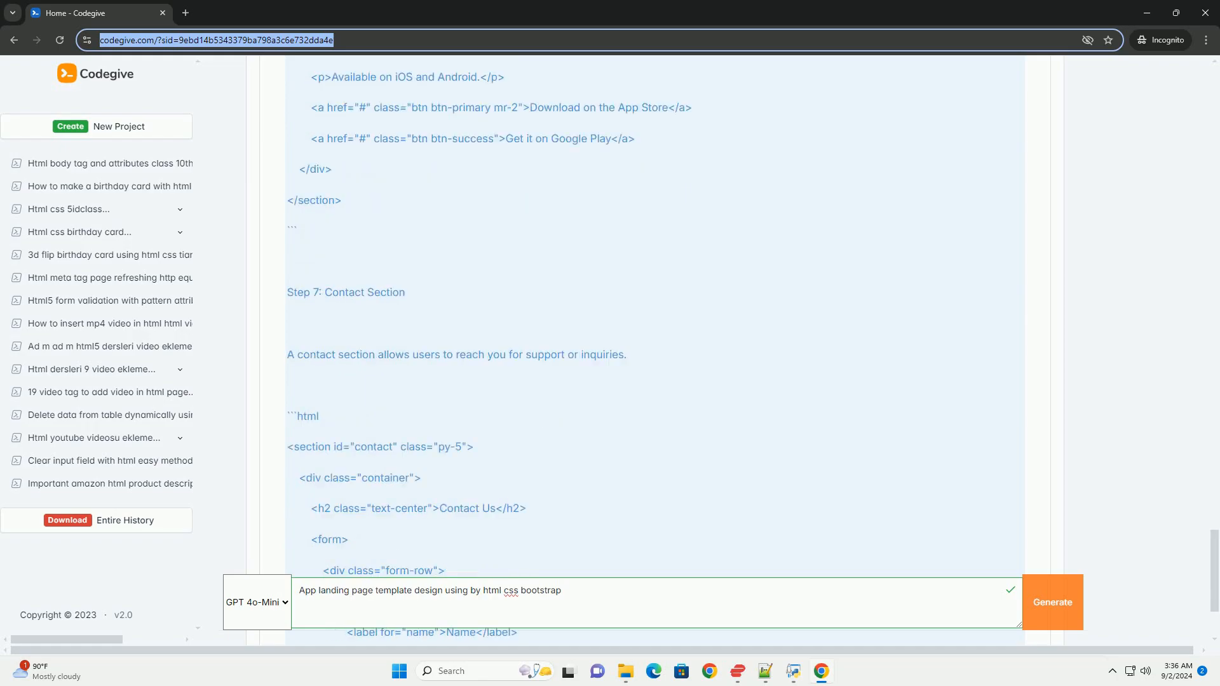
scroll("down", 3)
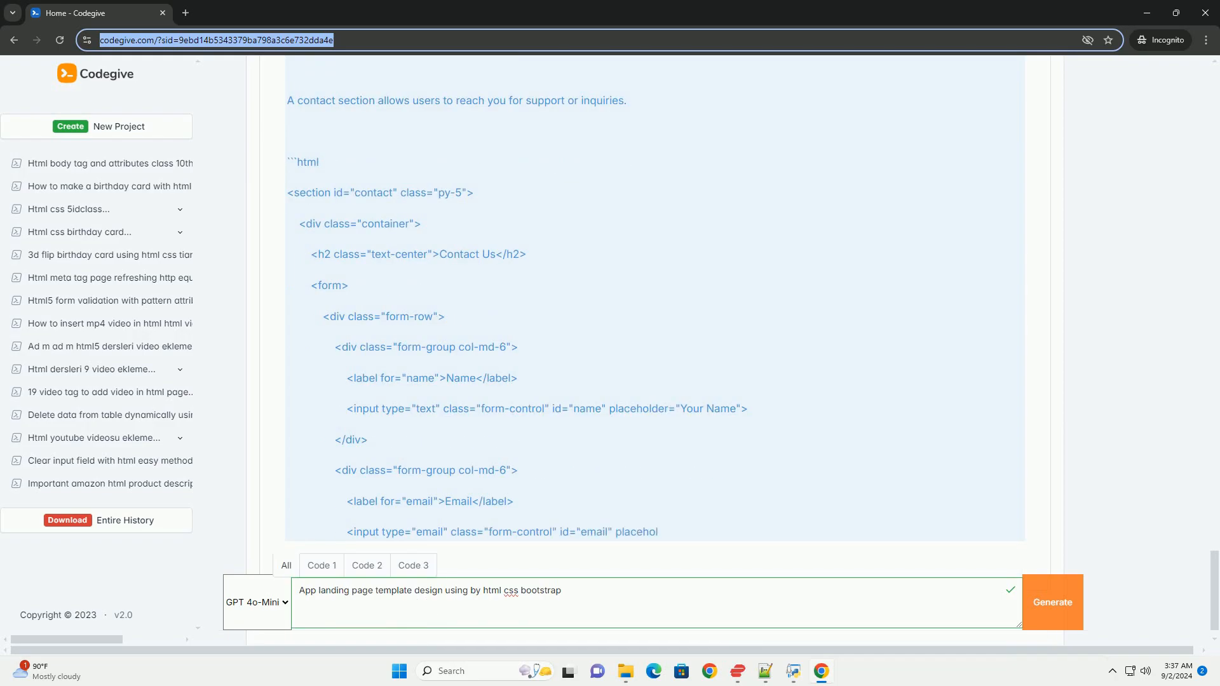
scroll("down", 3)
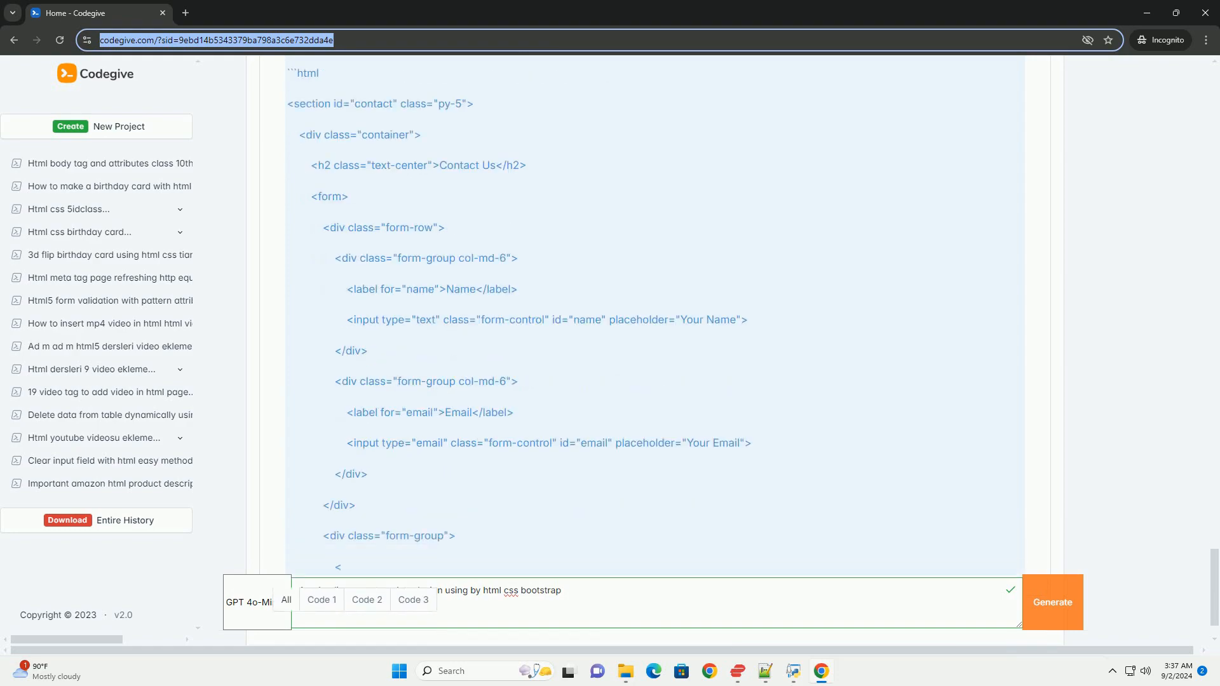
scroll("down", 3)
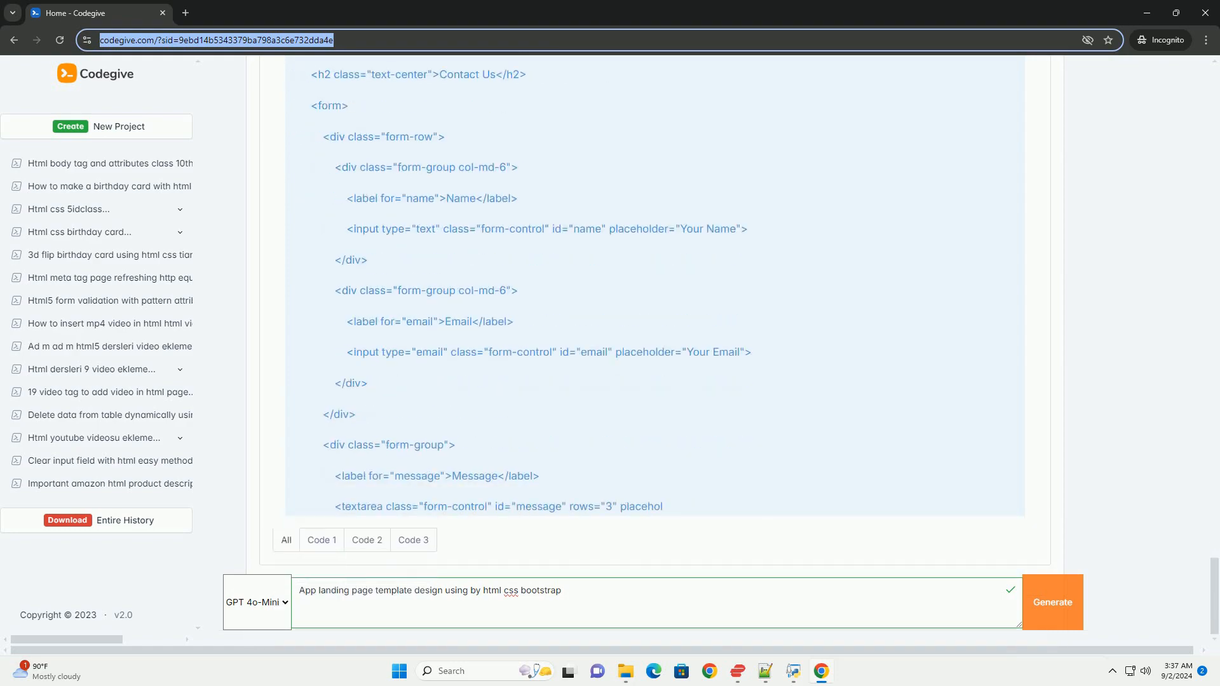
scroll("down", 3)
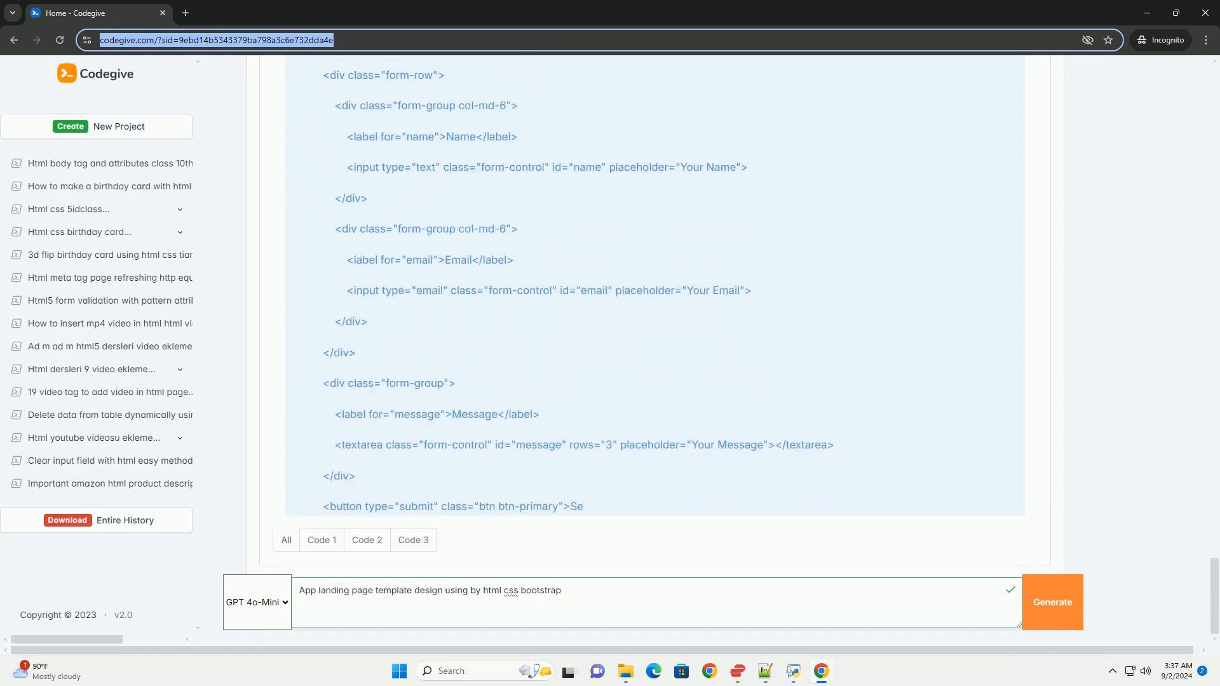
scroll("down", 3)
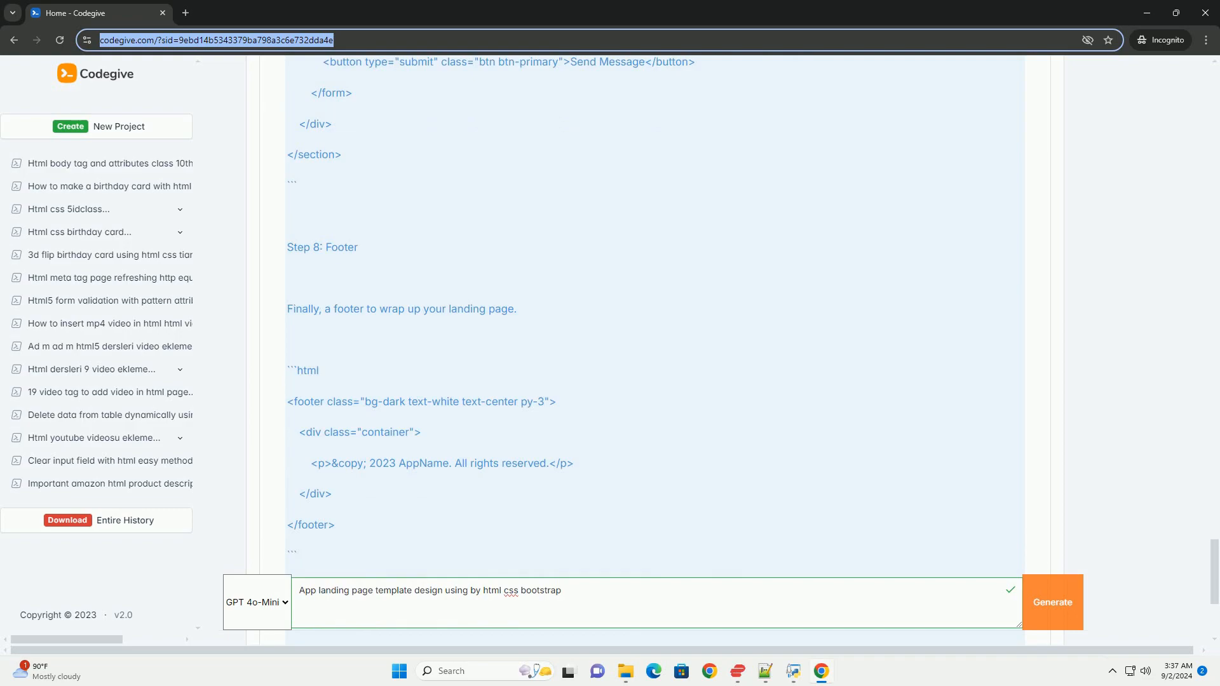
scroll("down", 3)
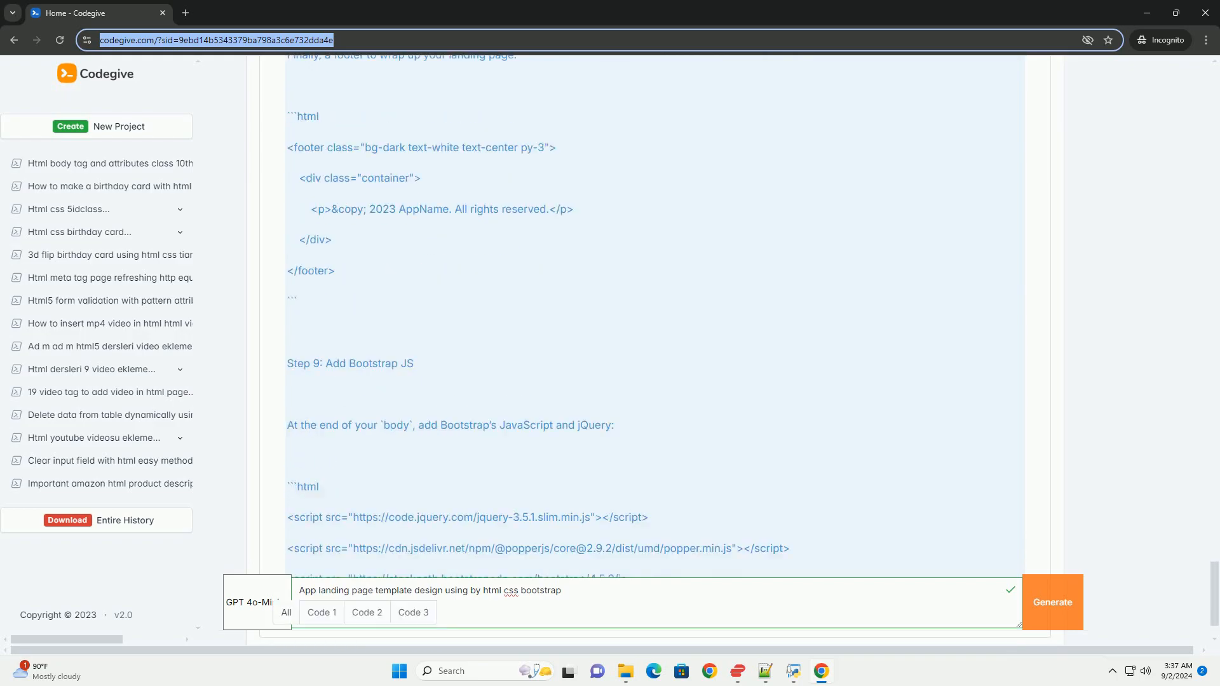
scroll("down", 3)
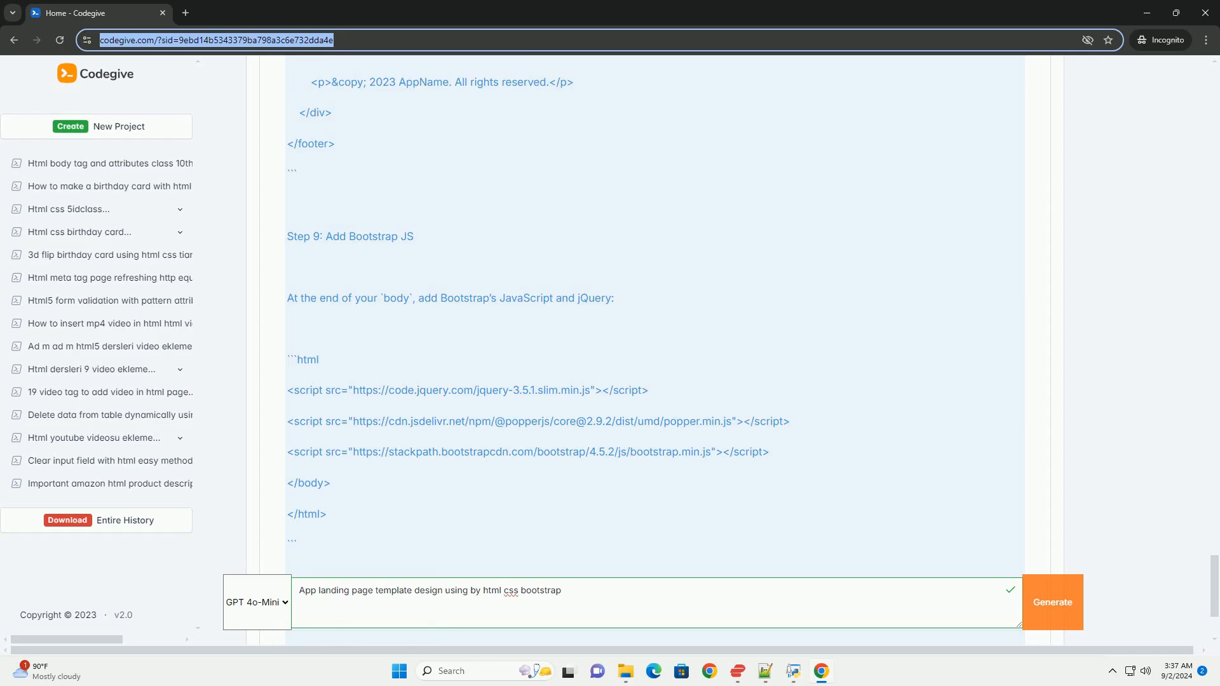
scroll("down", 3)
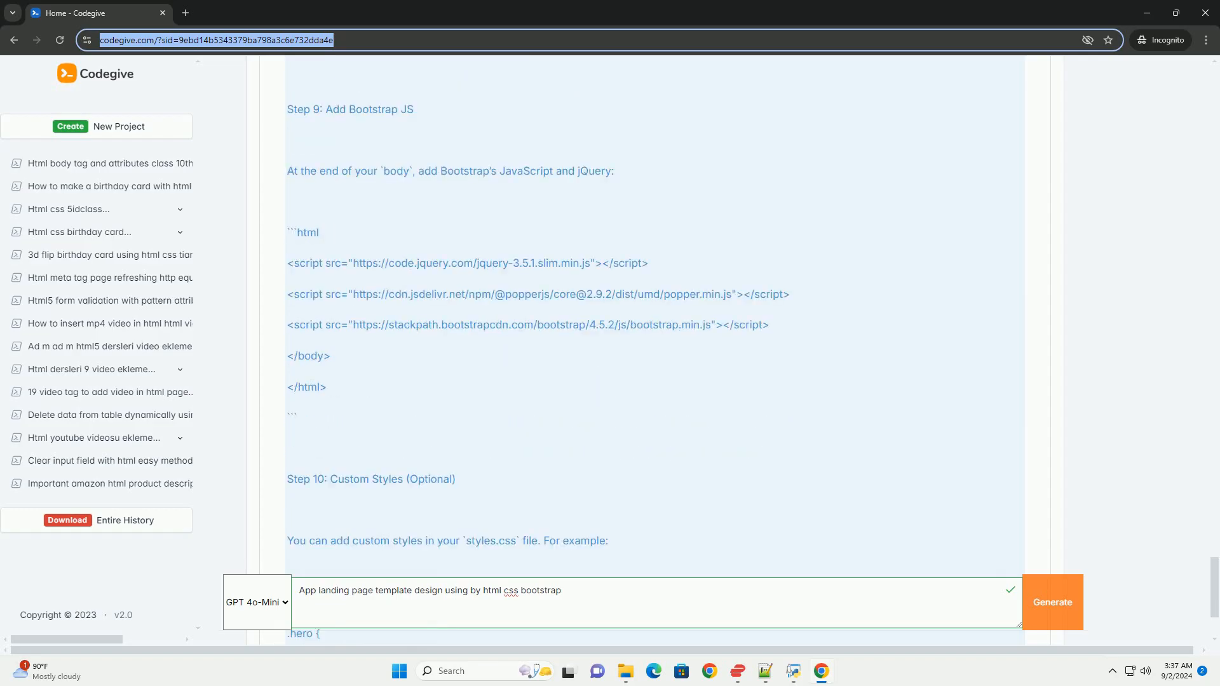
scroll("down", 3)
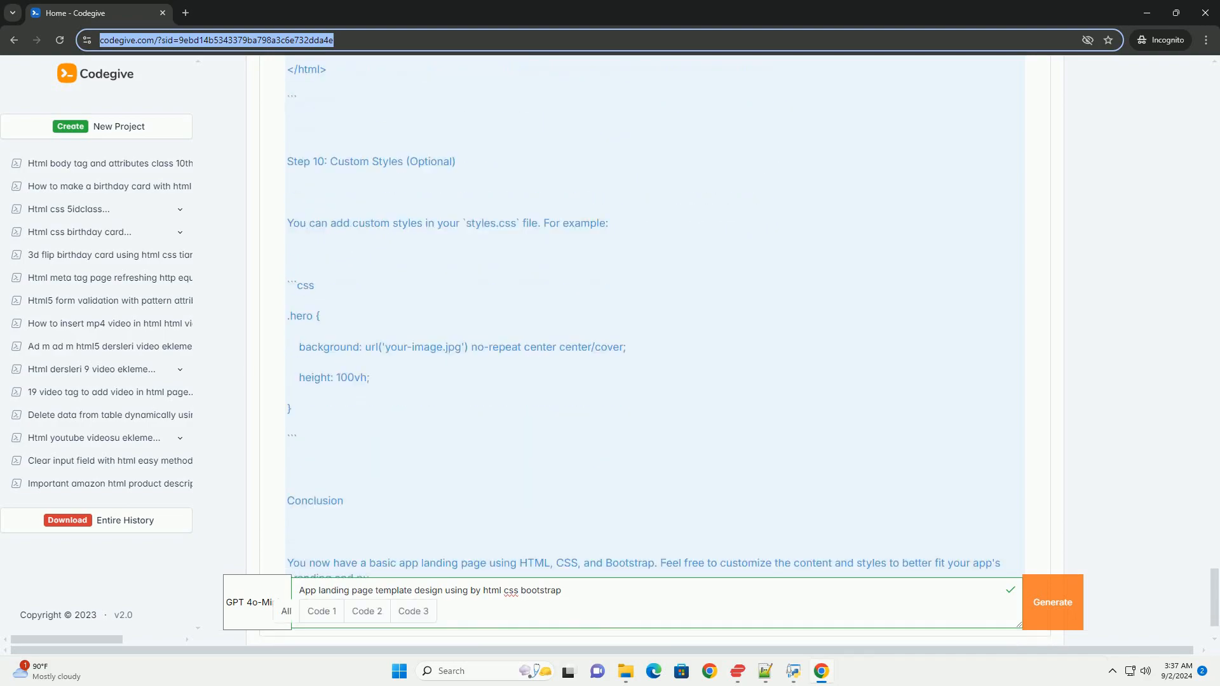
scroll("down", 3)
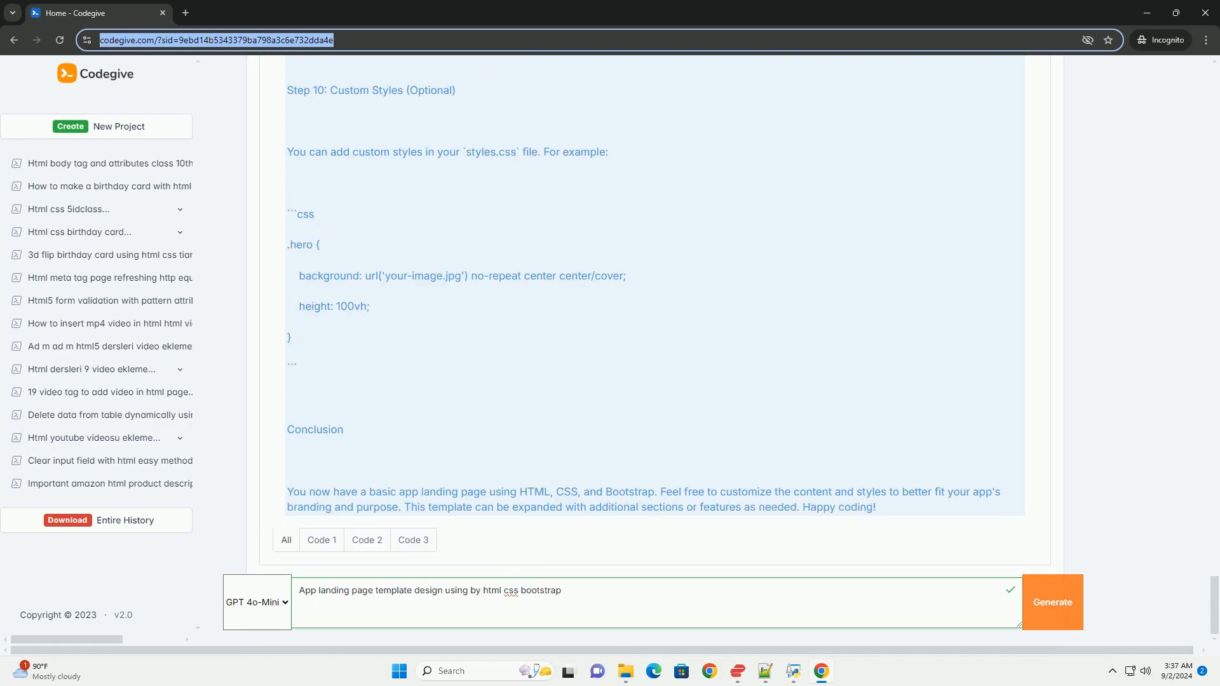